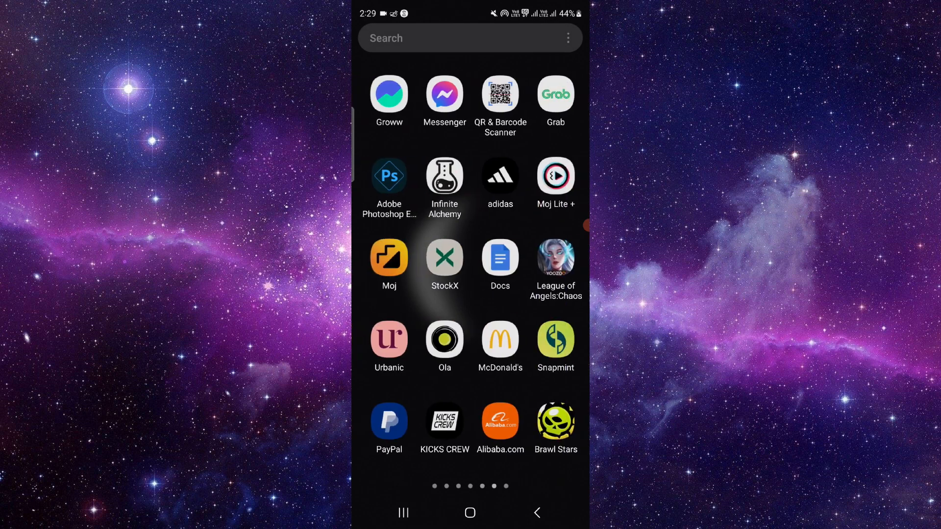
# Launch the StockX app from the Android app drawer
pyautogui.write('s')
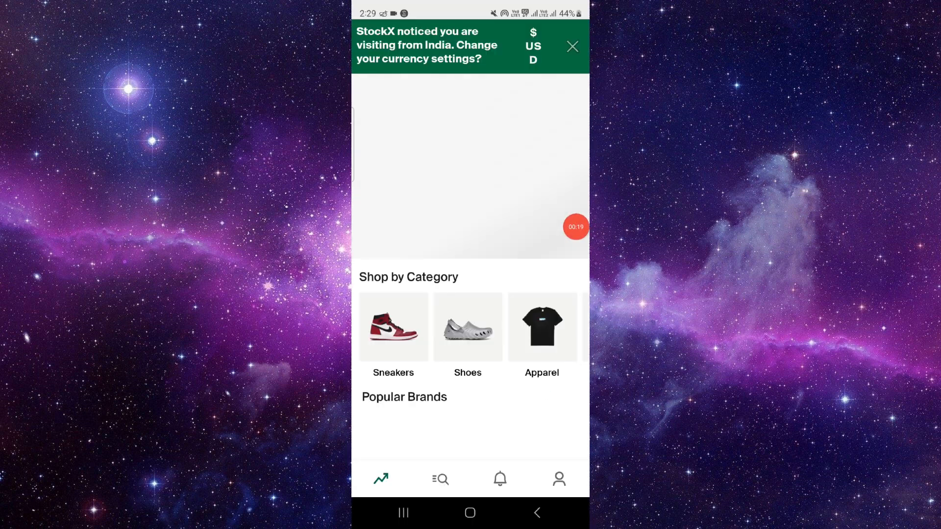
# Browse the Shoes category and open the Crocs Classic Crush Boot Pringles listing
pyautogui.scroll(-3)
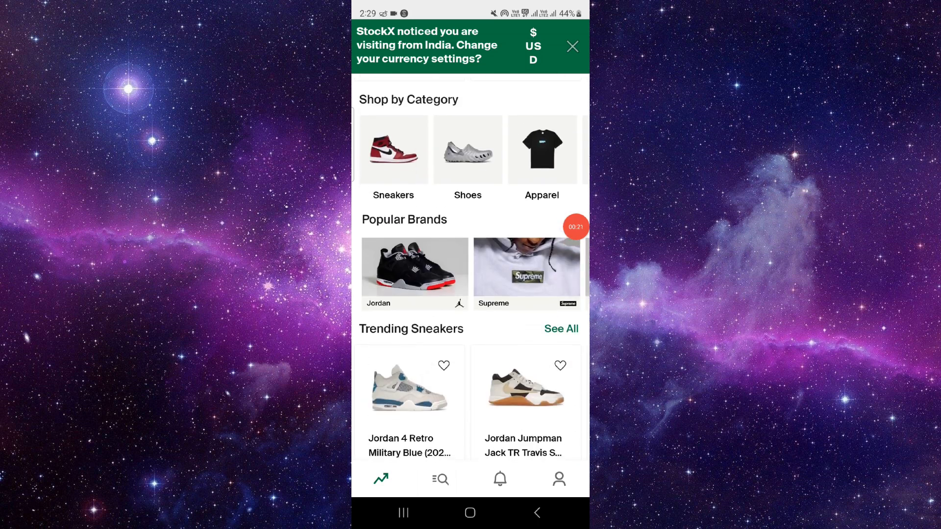
pyautogui.click(440, 479)
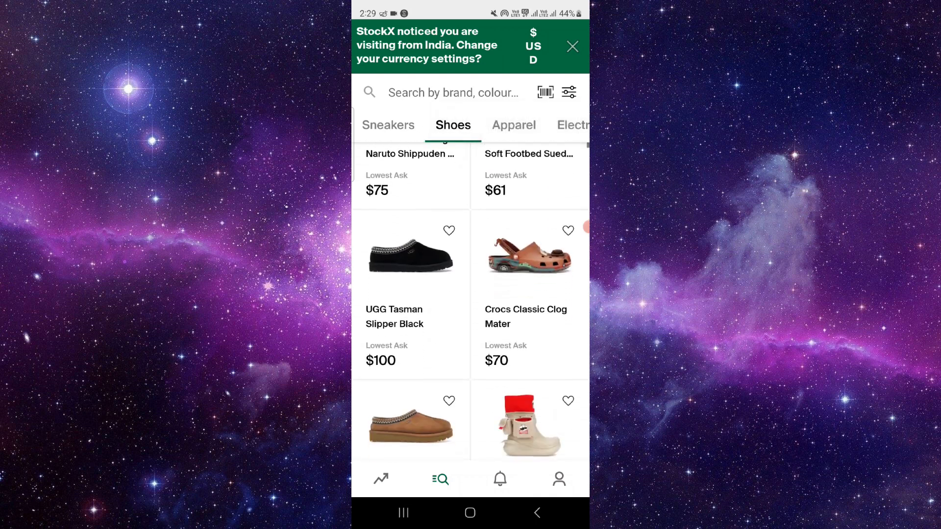
pyautogui.scroll(-3)
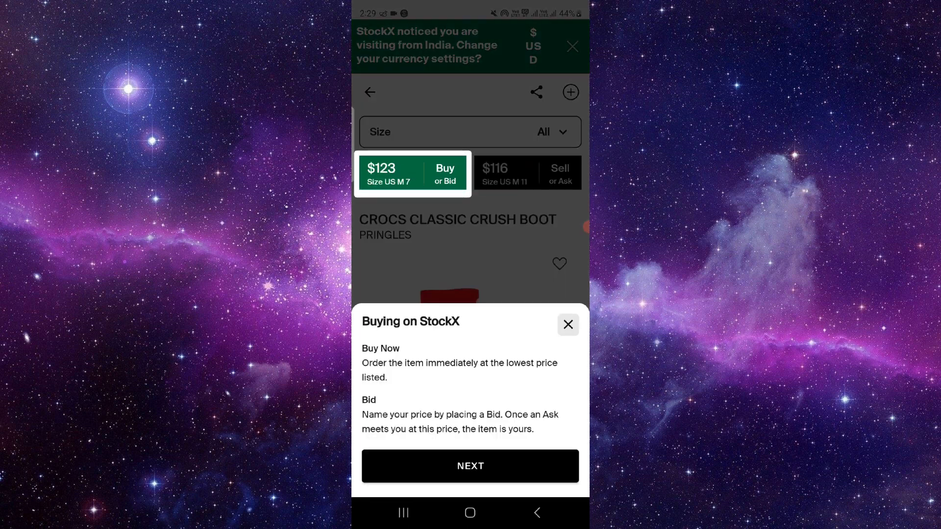
# Close the Buying on StockX sheet, scroll to Related Products, then exit to home screen
pyautogui.click(567, 325)
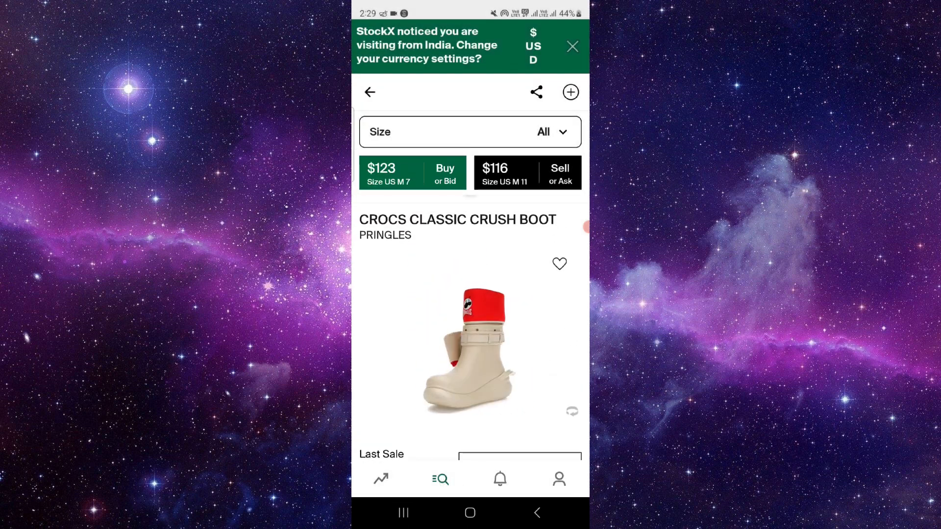
pyautogui.scroll(-3)
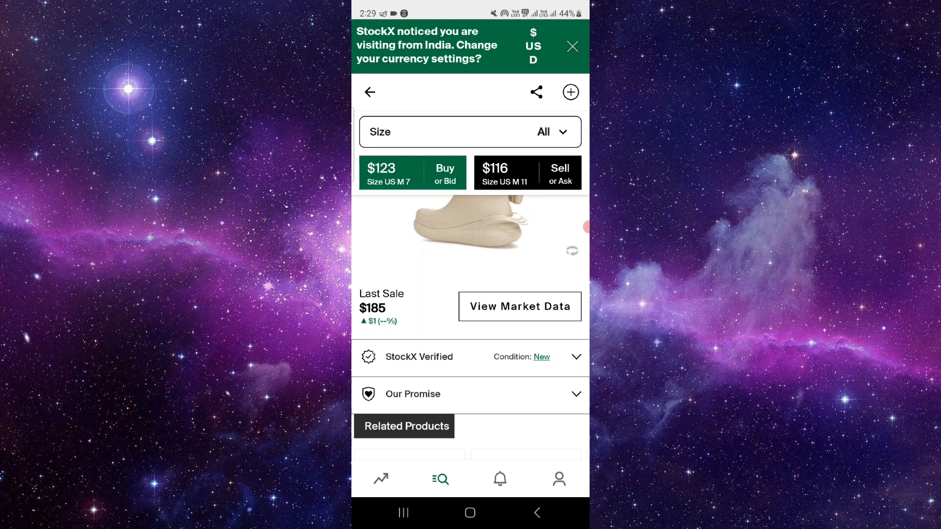
pyautogui.click(519, 307)
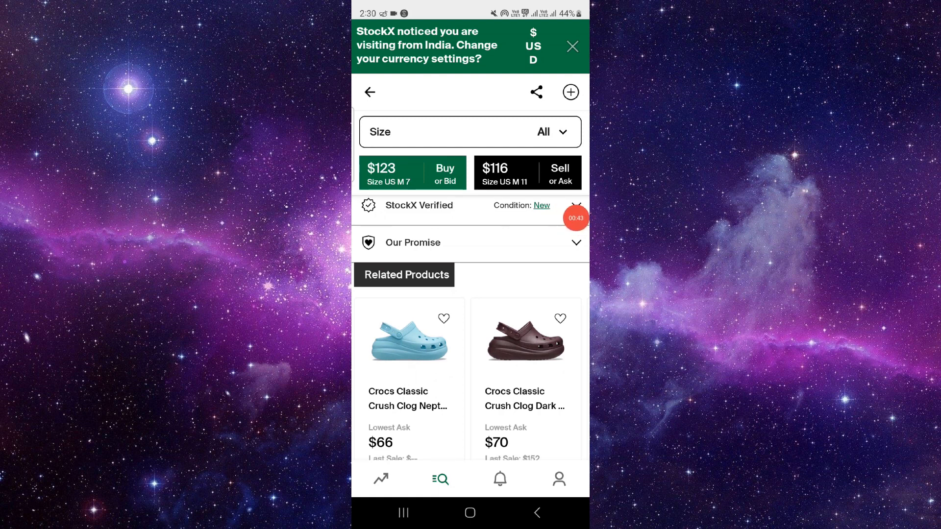
pyautogui.click(470, 131)
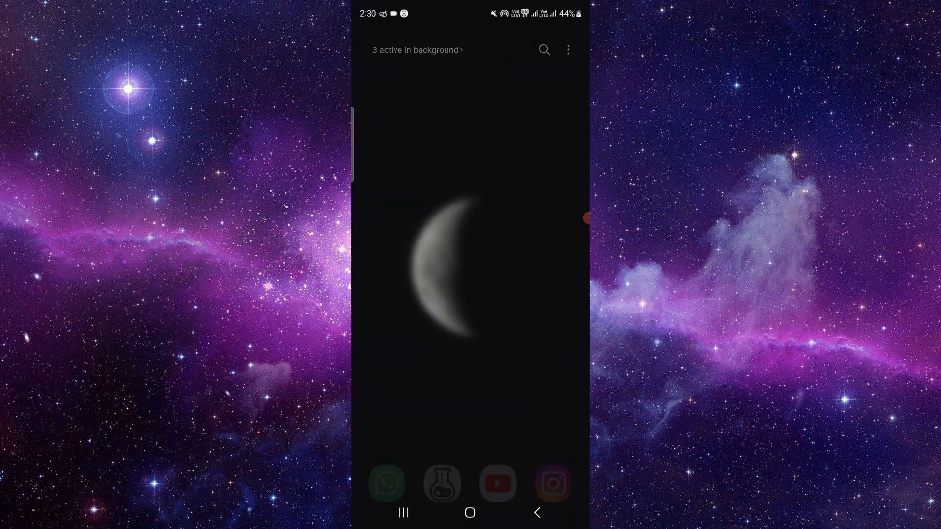
pyautogui.hscroll(-3)
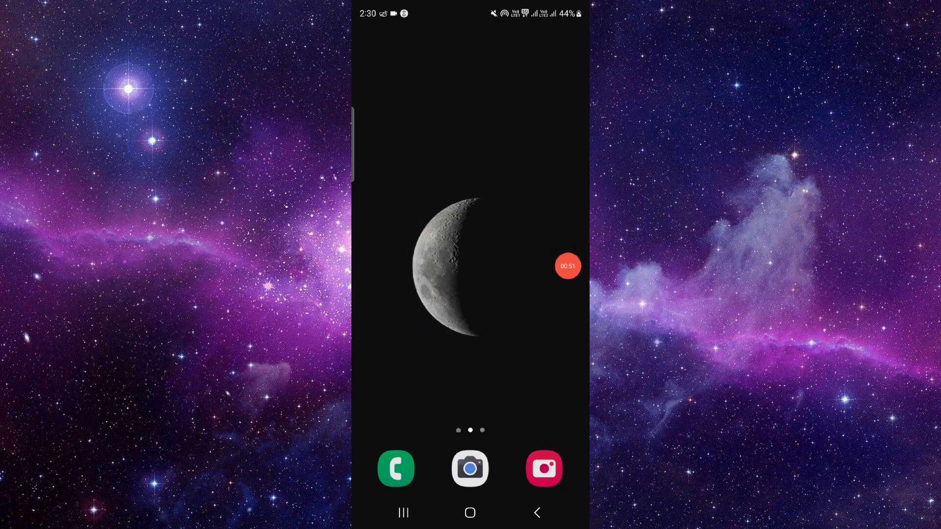